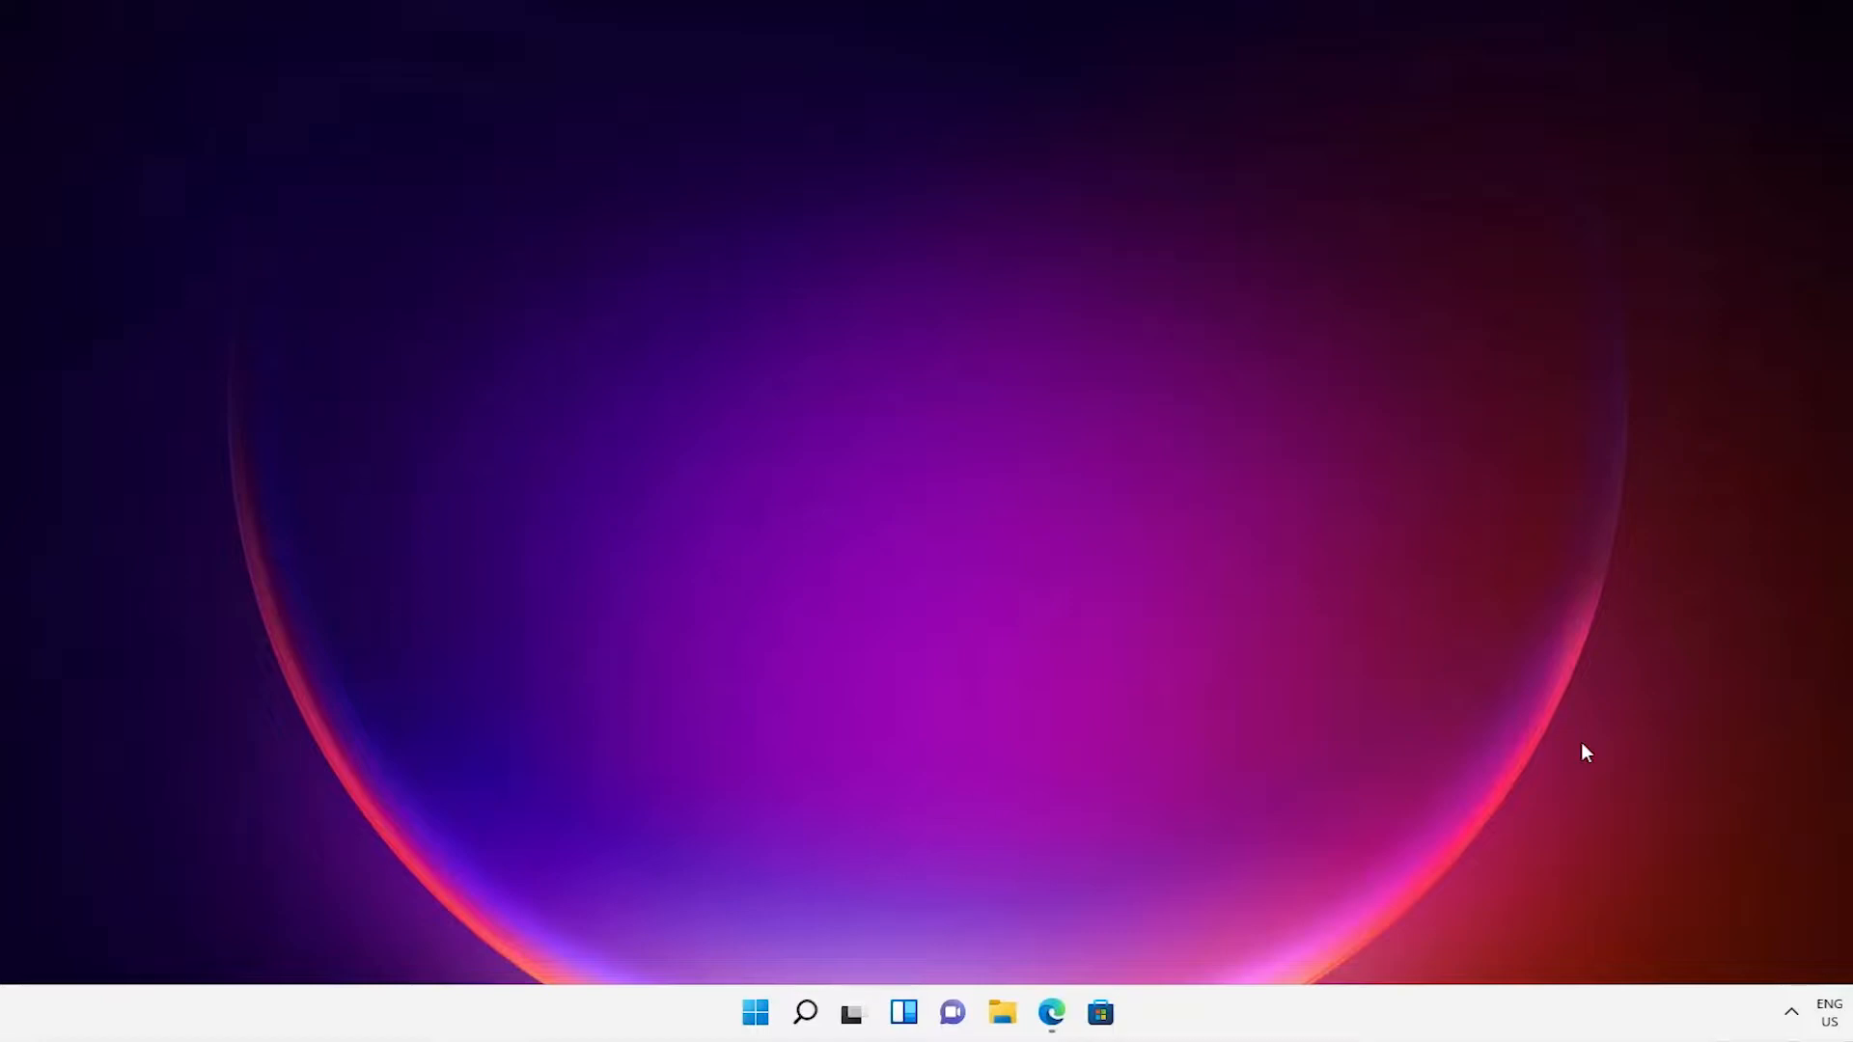
pyautogui.moveTo(1595, 749)
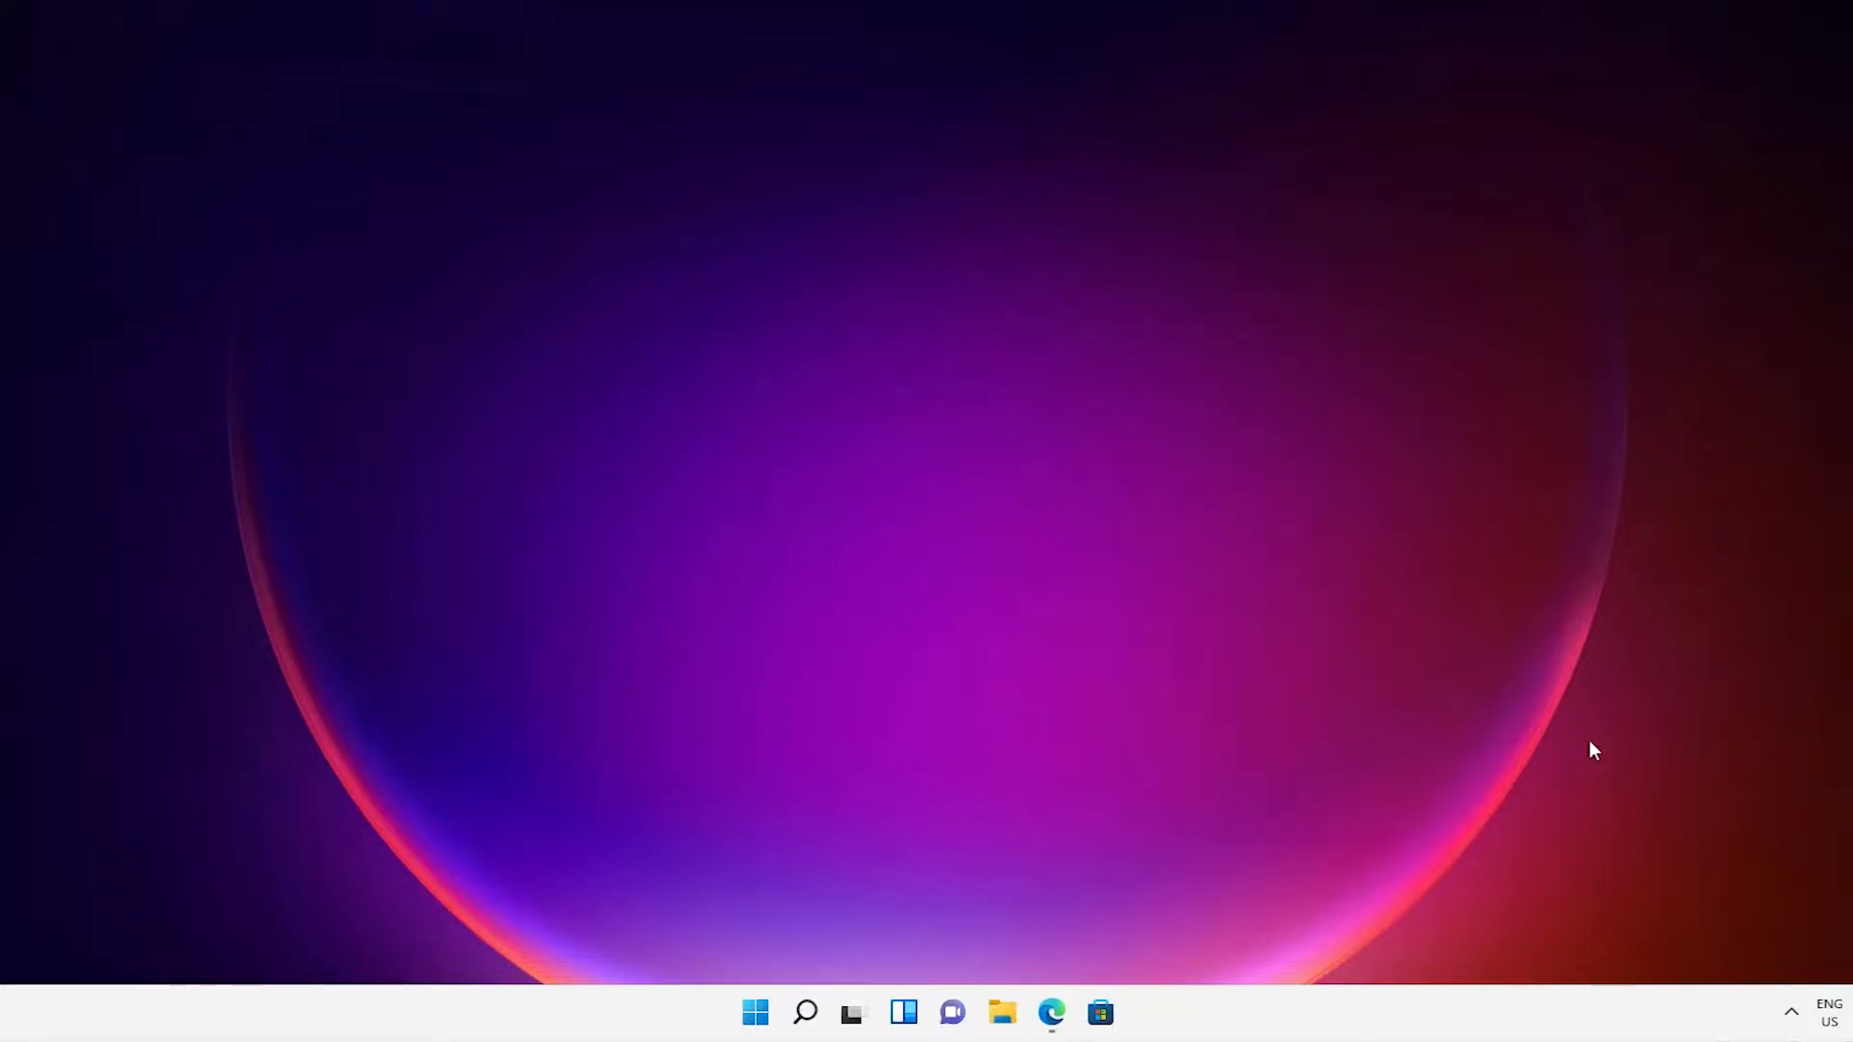
pyautogui.moveTo(1049, 1013)
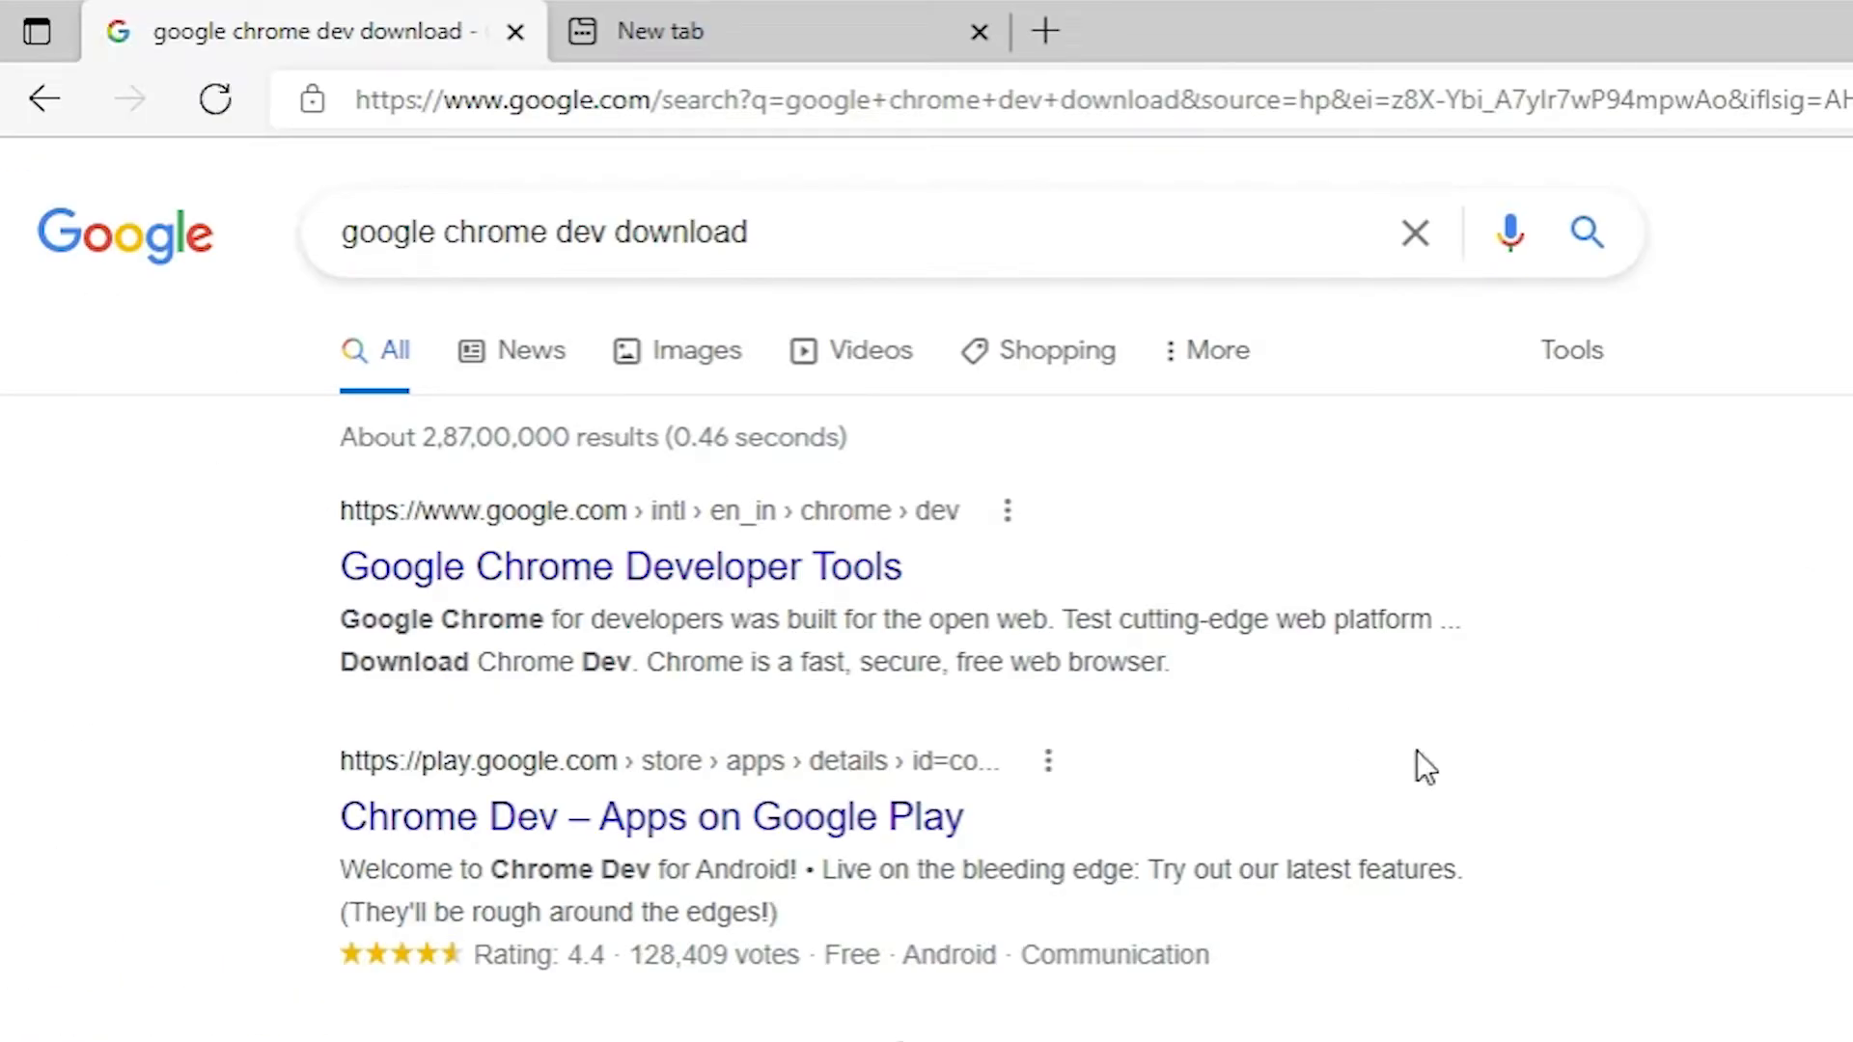
pyautogui.moveTo(668, 543)
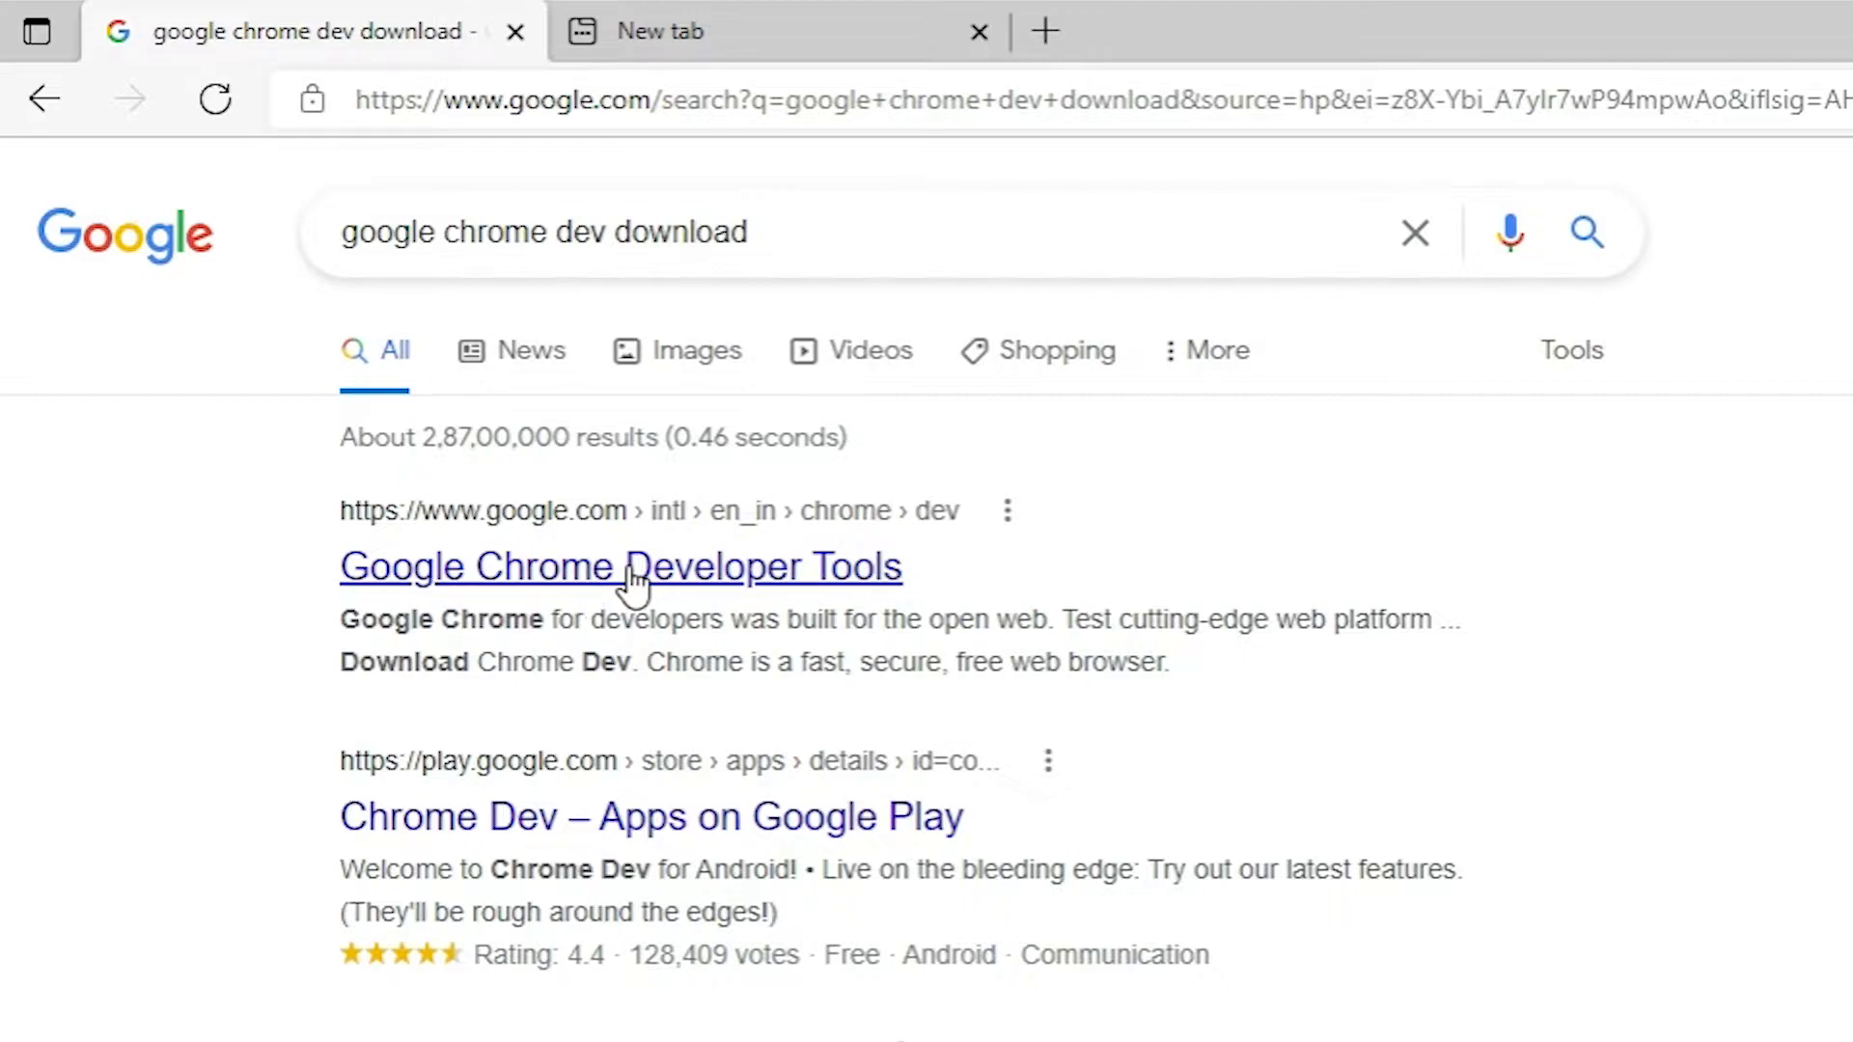
# - Open the Google Chrome Developer Tools result and download the Chrome Dev installer
pyautogui.click(619, 567)
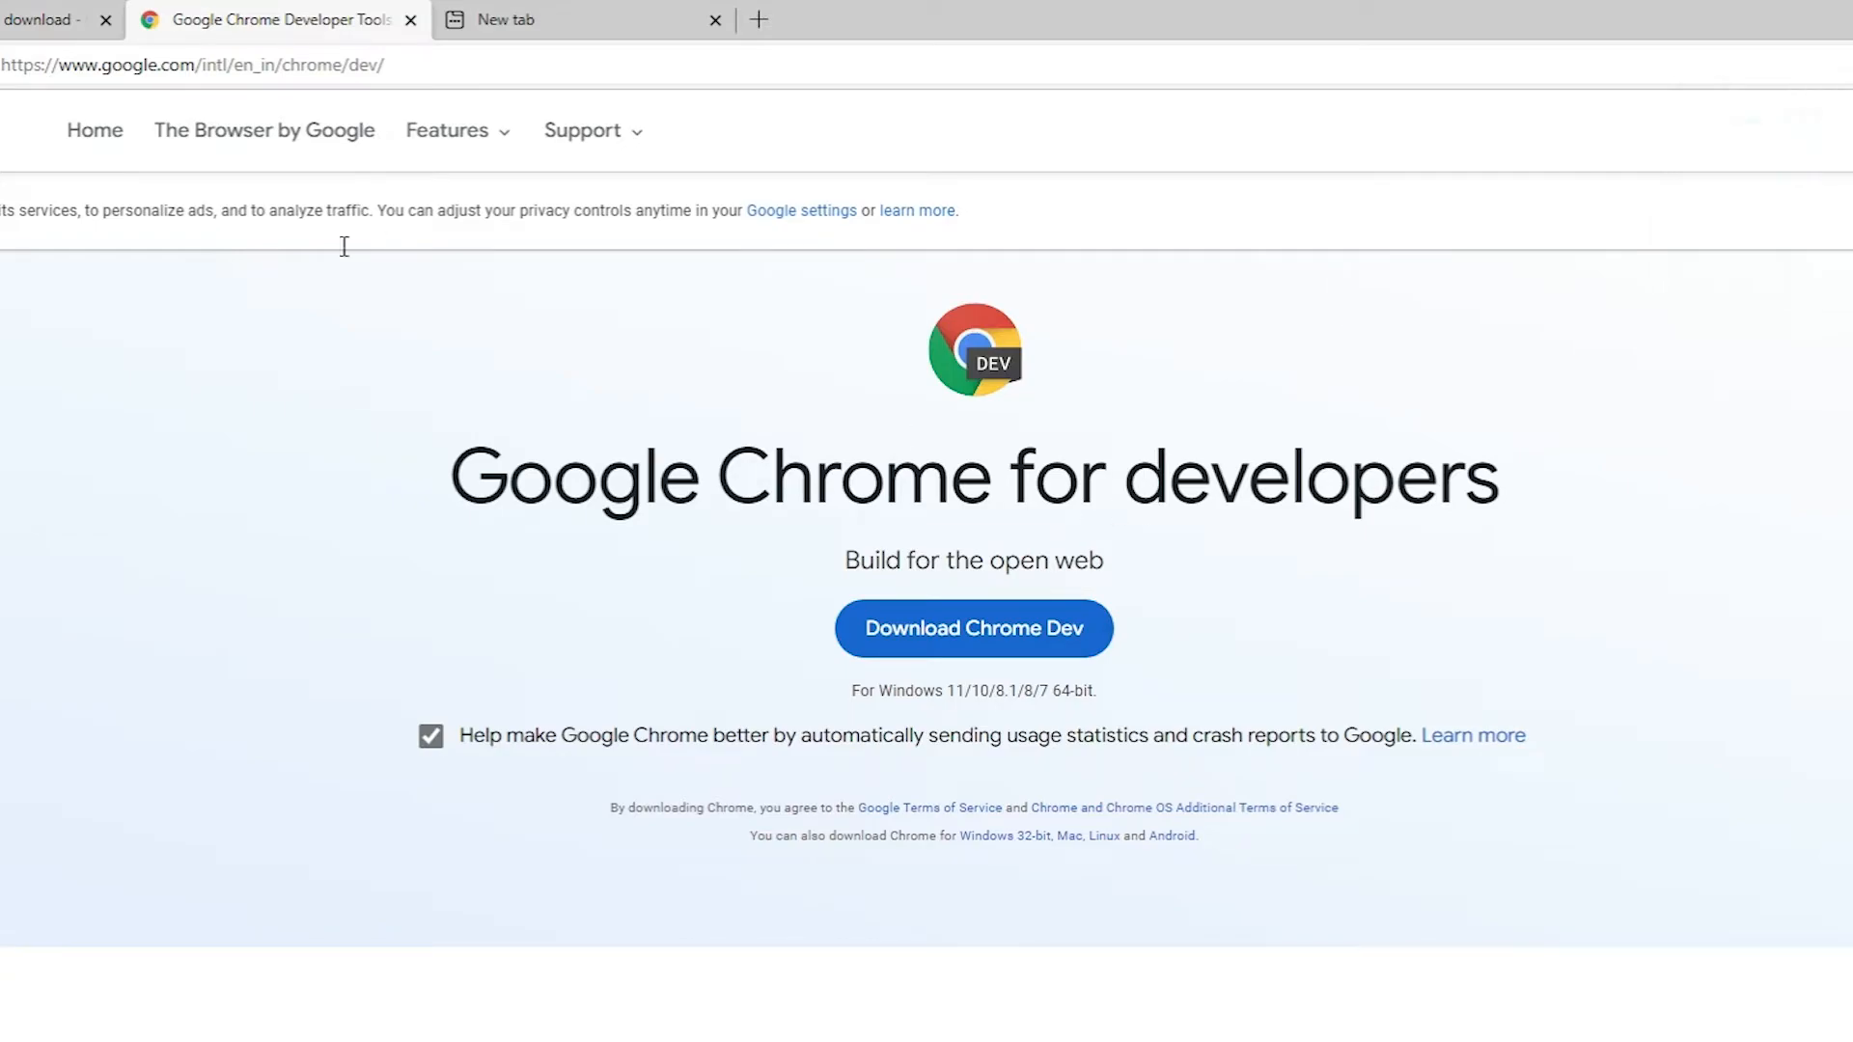
pyautogui.moveTo(789, 499)
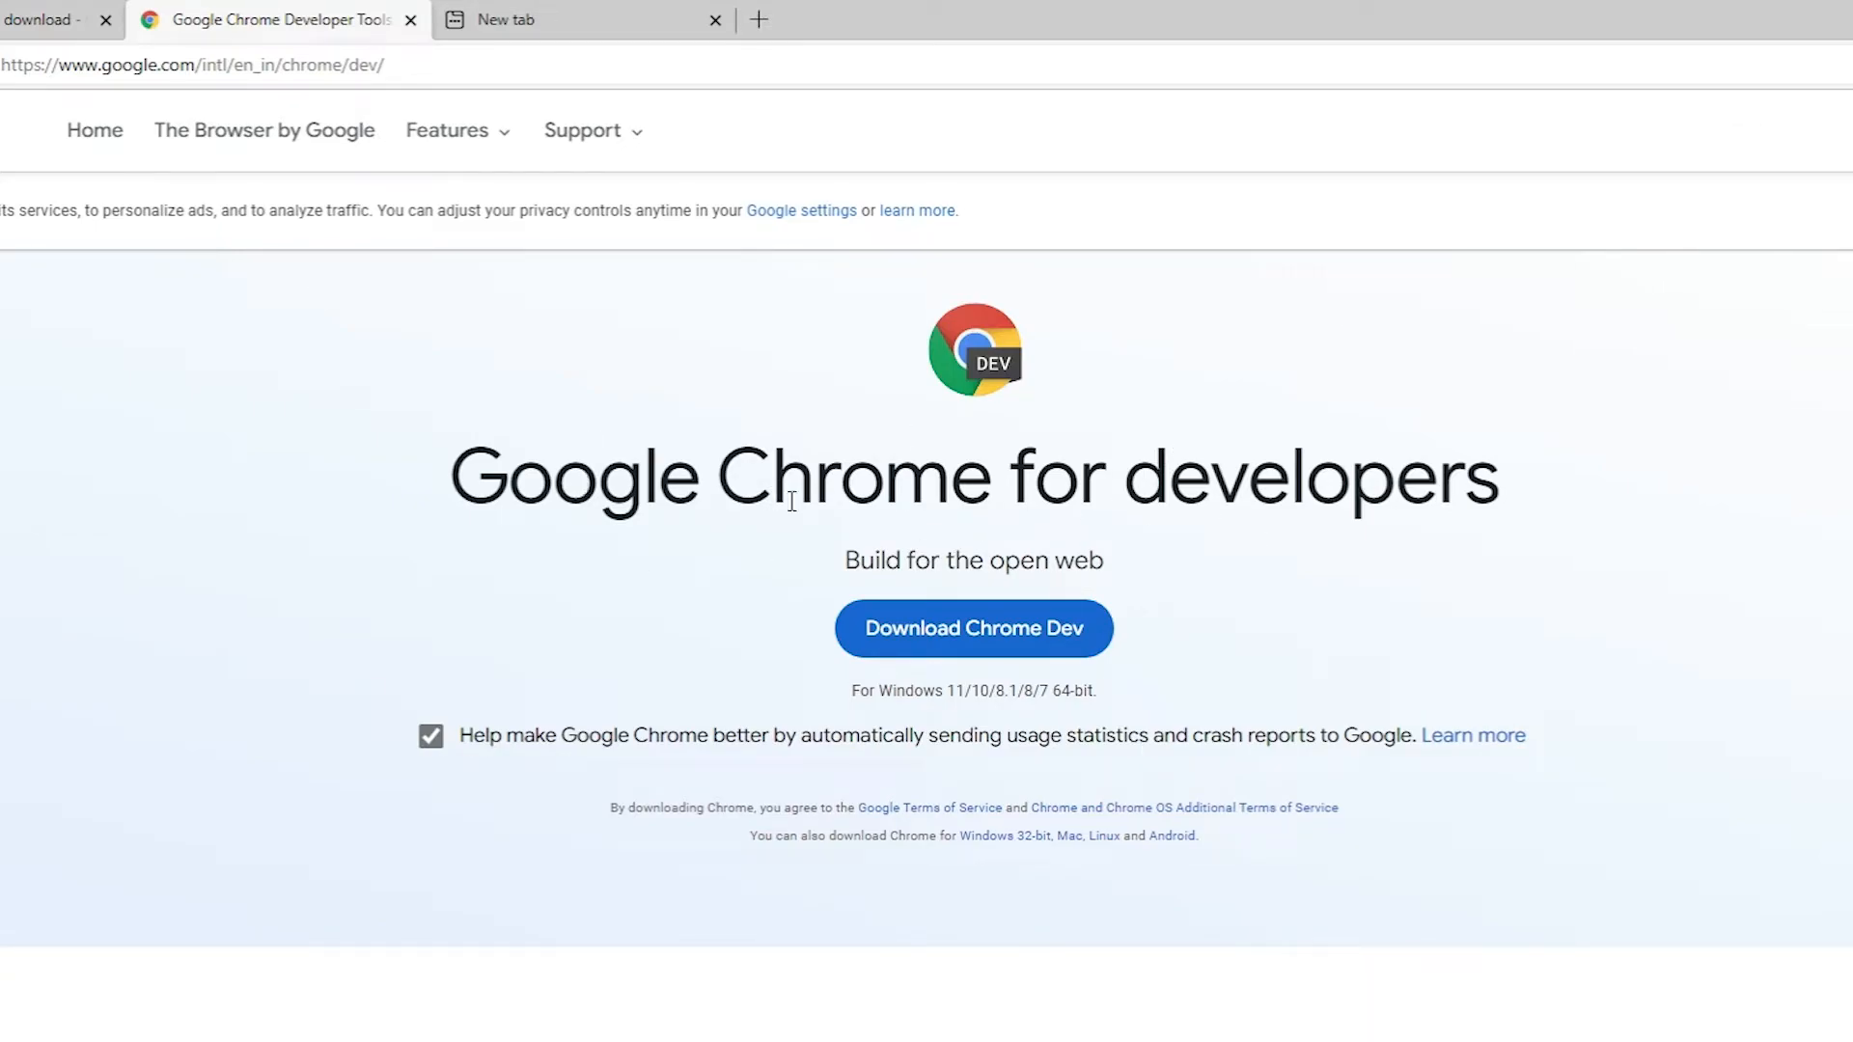
pyautogui.moveTo(939, 623)
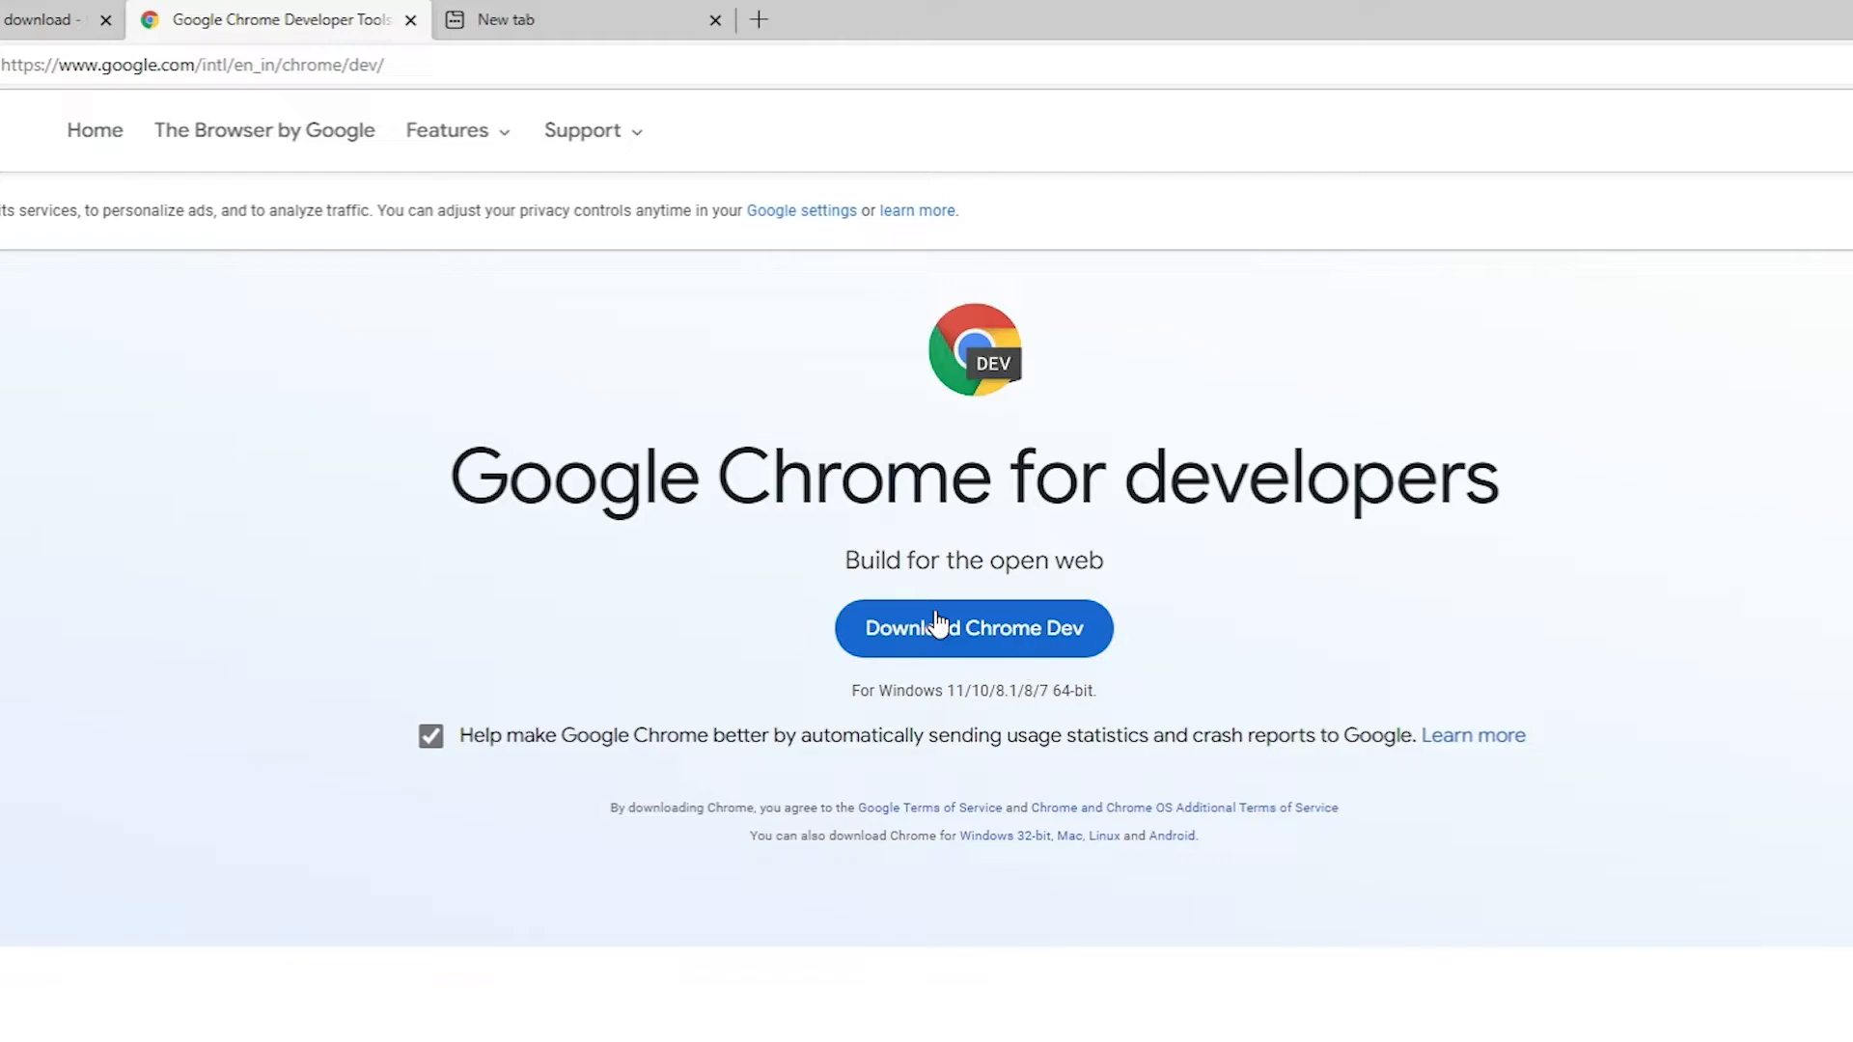
pyautogui.moveTo(1058, 653)
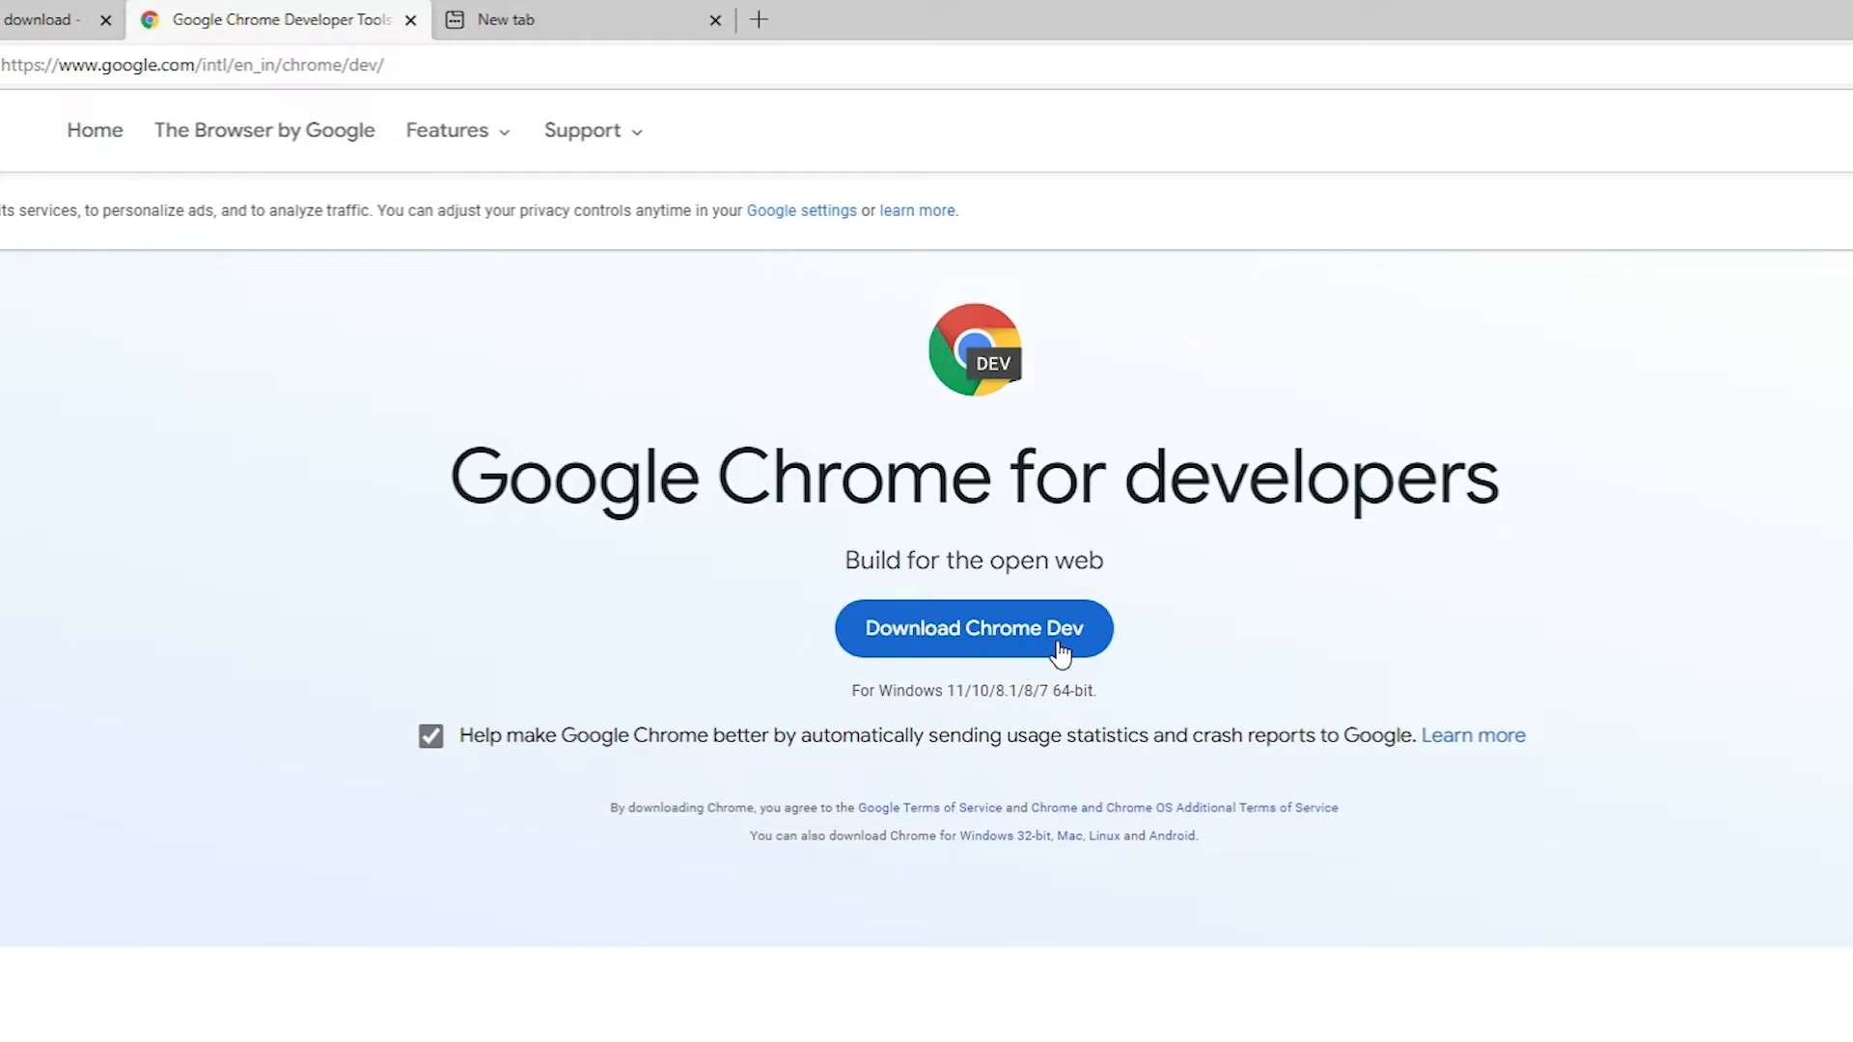
pyautogui.click(974, 628)
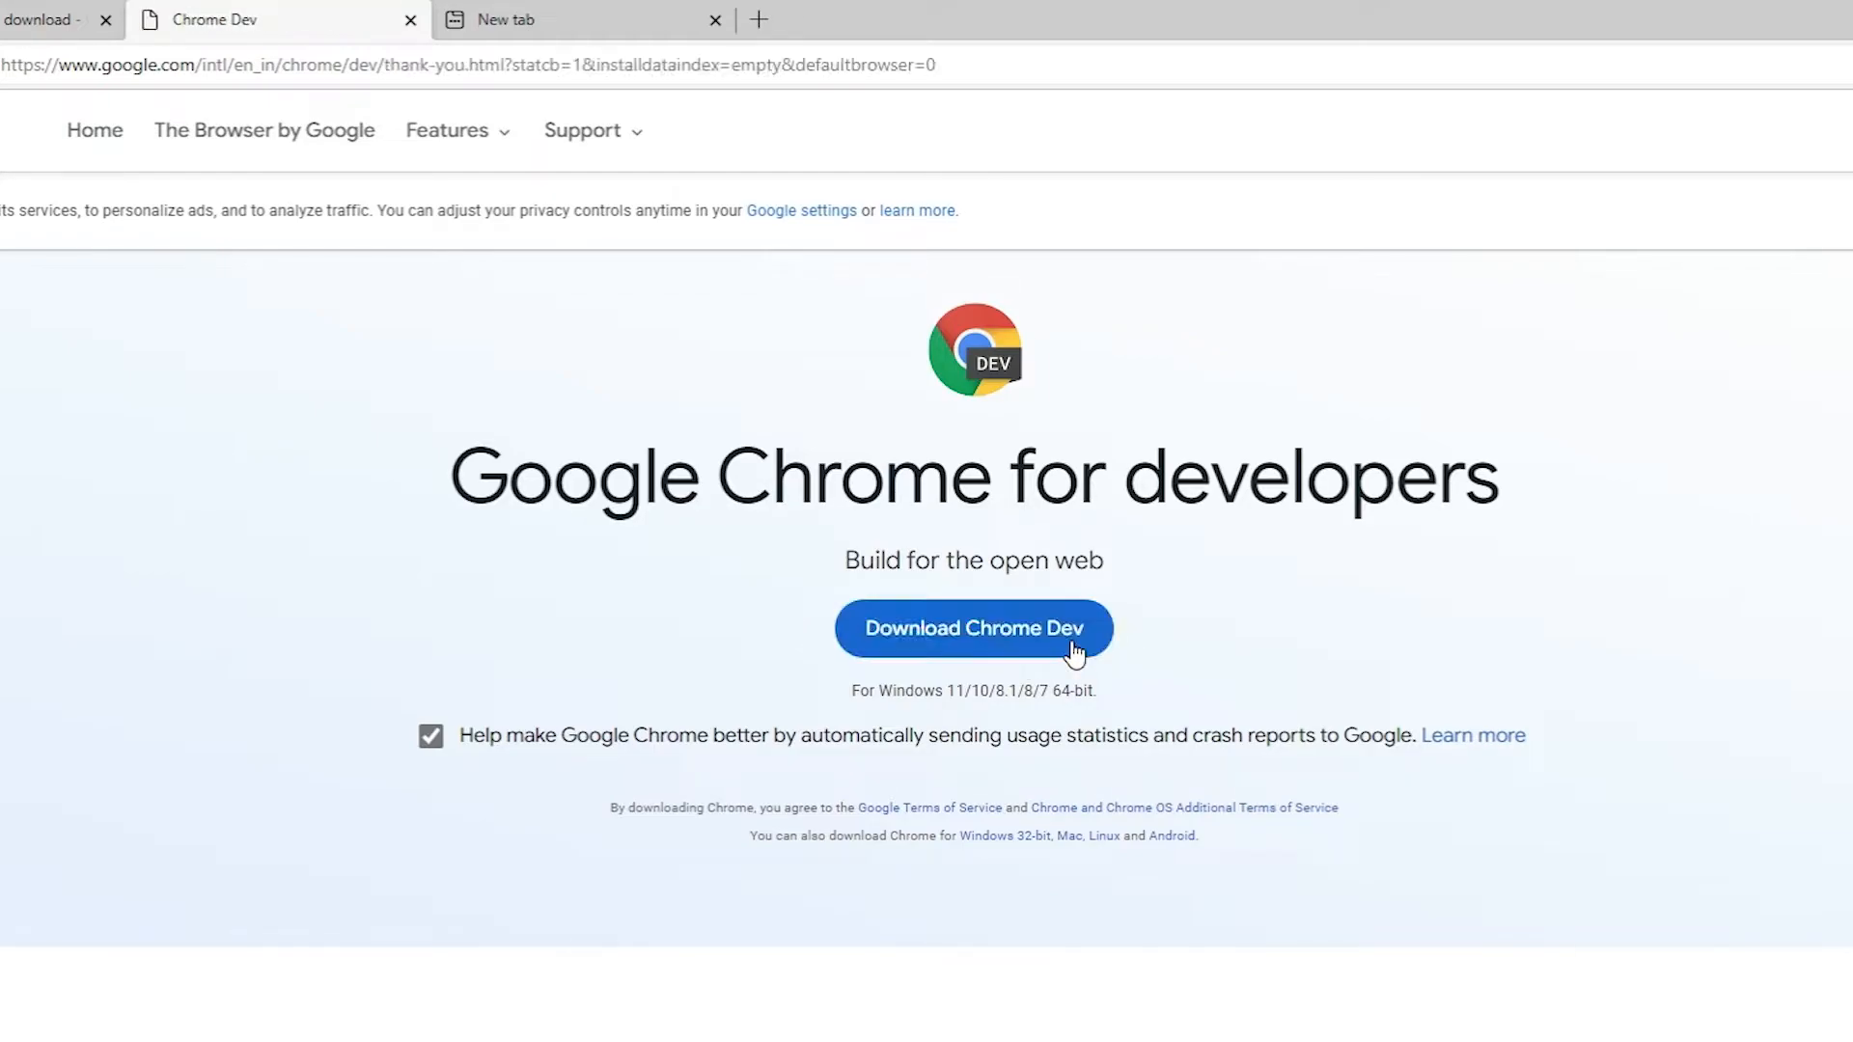
pyautogui.click(973, 628)
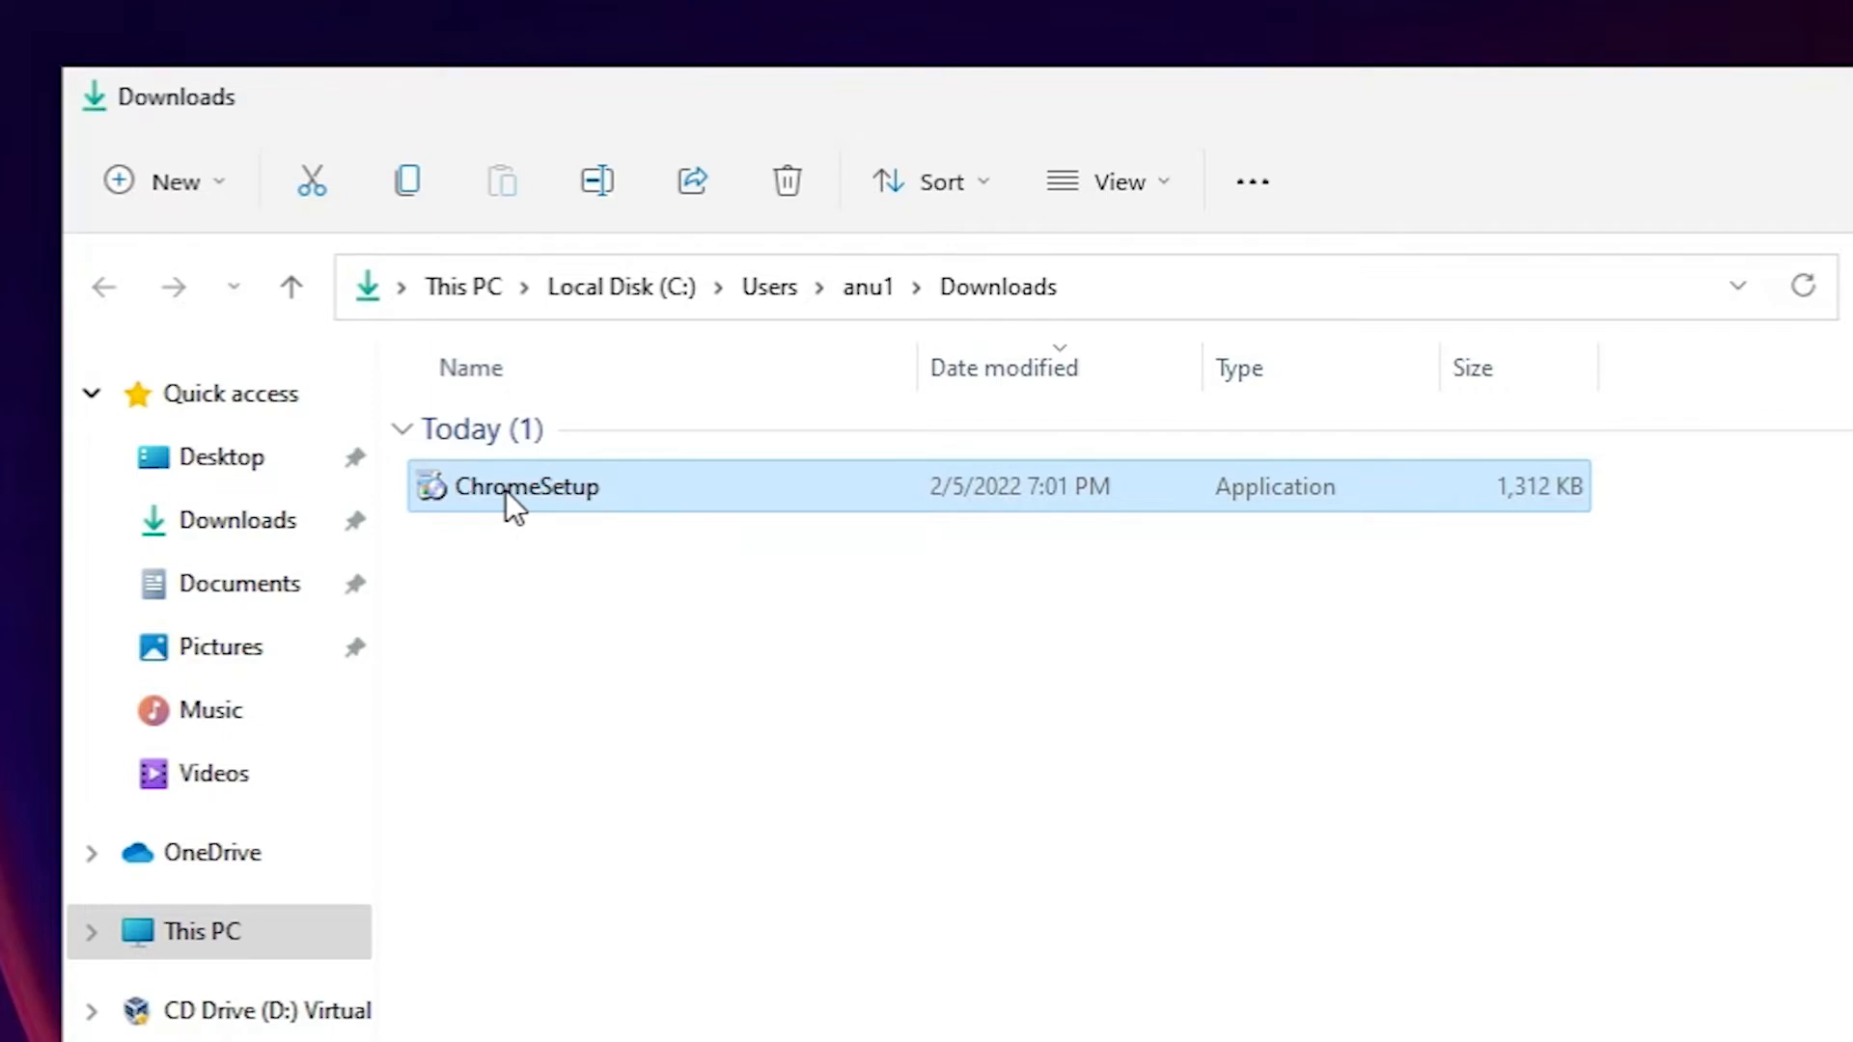
# - Run ChromeSetup from Downloads and approve the User Account Control prompt
pyautogui.doubleClick(526, 485)
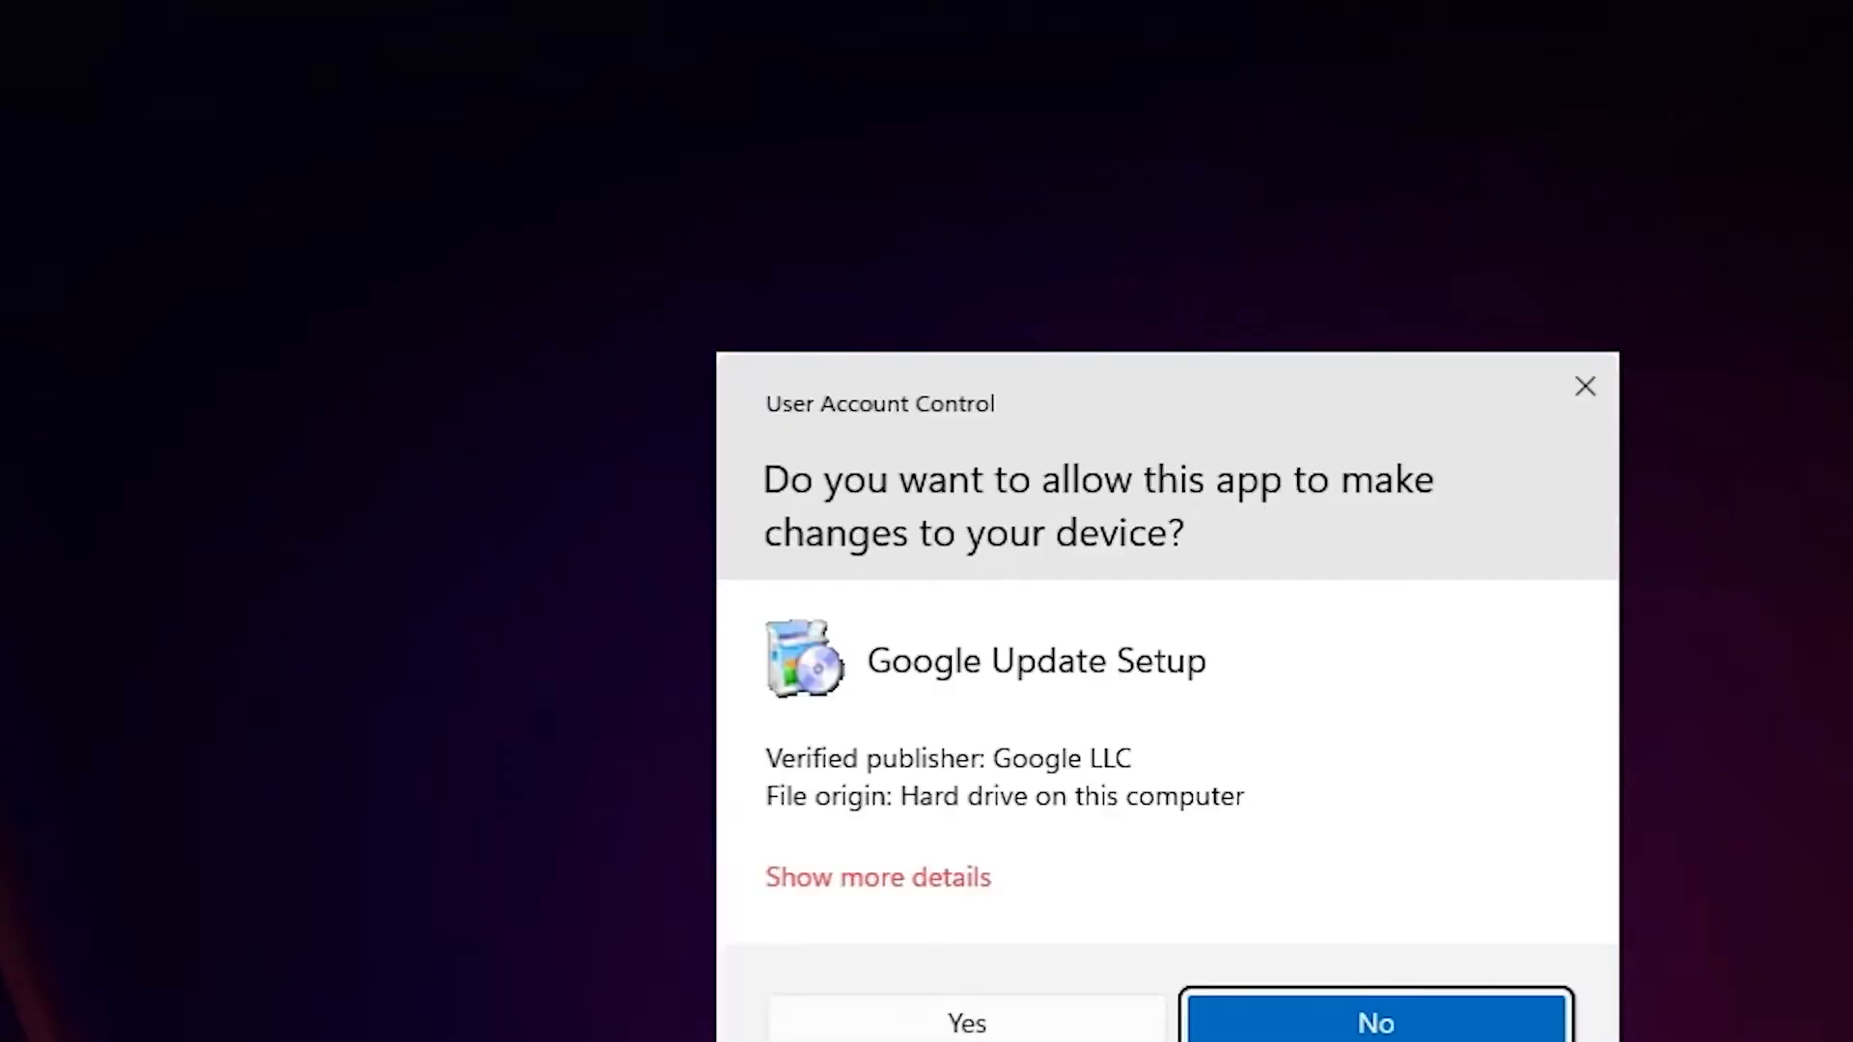
pyautogui.click(965, 1021)
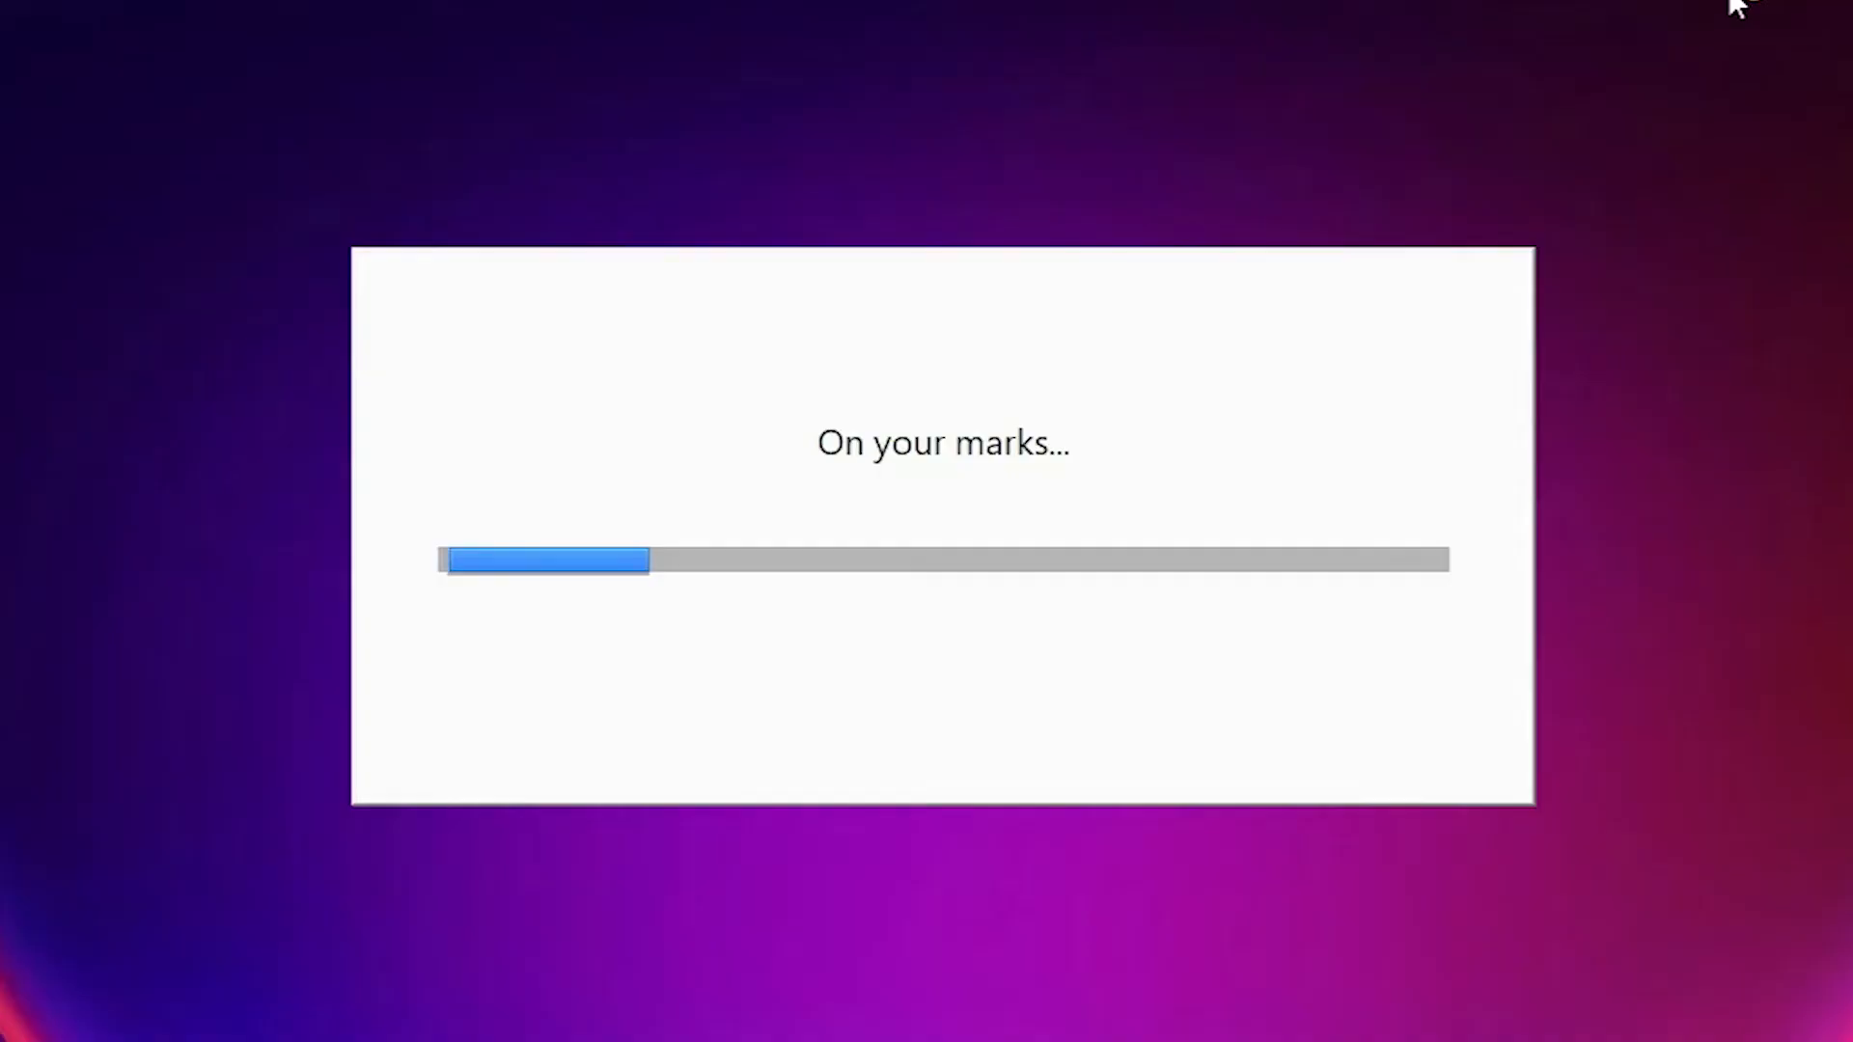